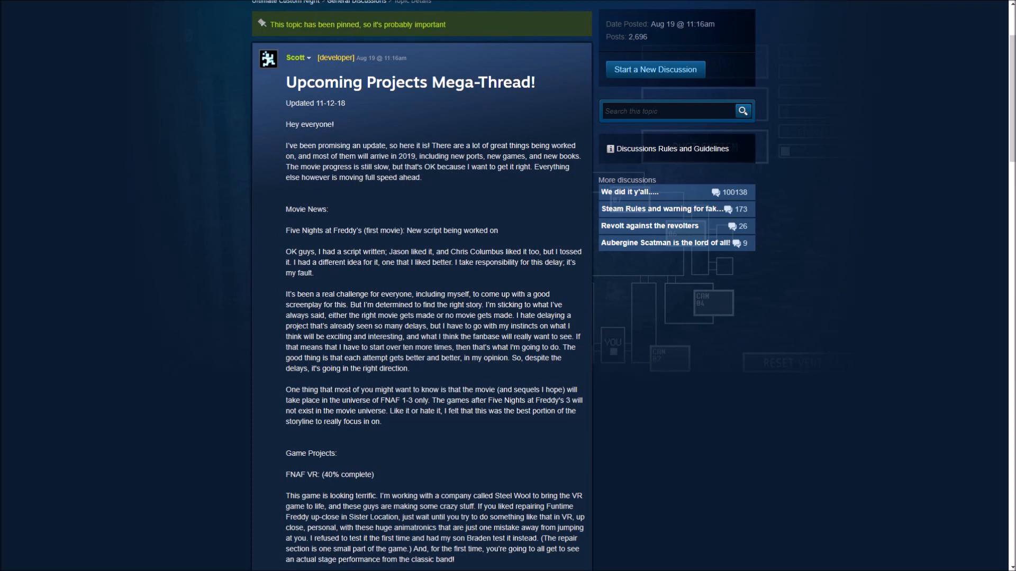
pyautogui.scroll(-3)
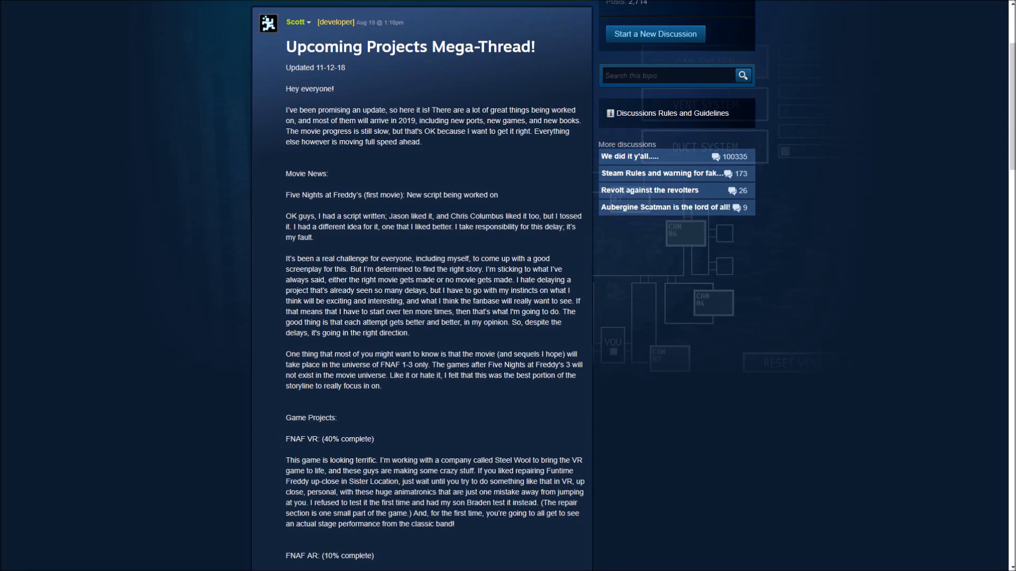
pyautogui.scroll(3)
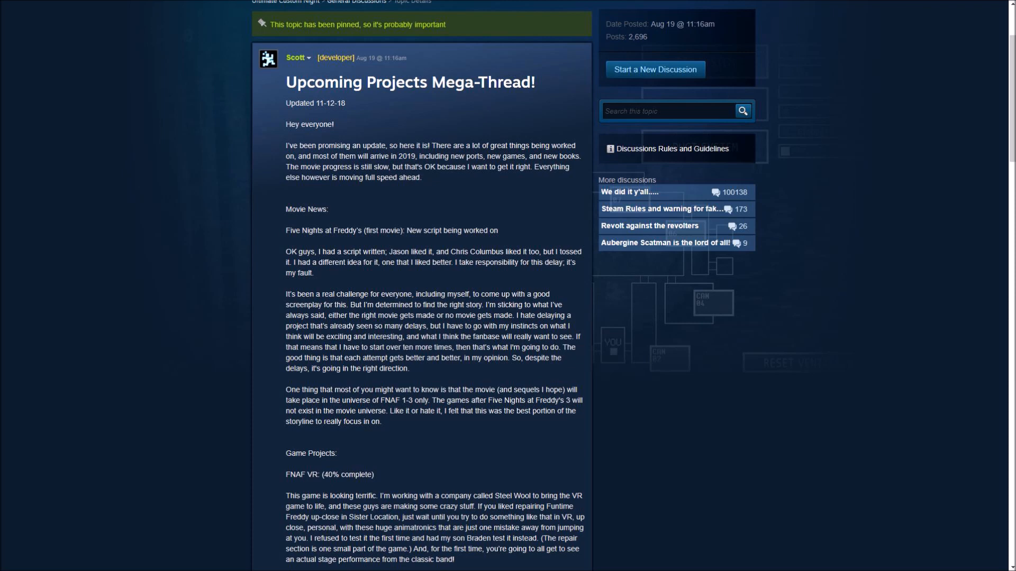
pyautogui.scroll(-3)
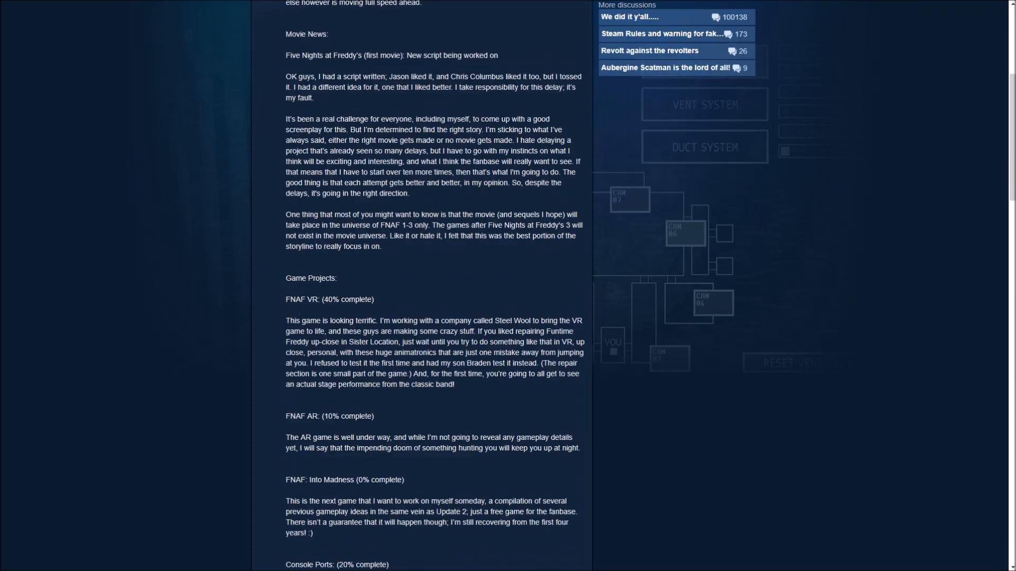
pyautogui.scroll(-3)
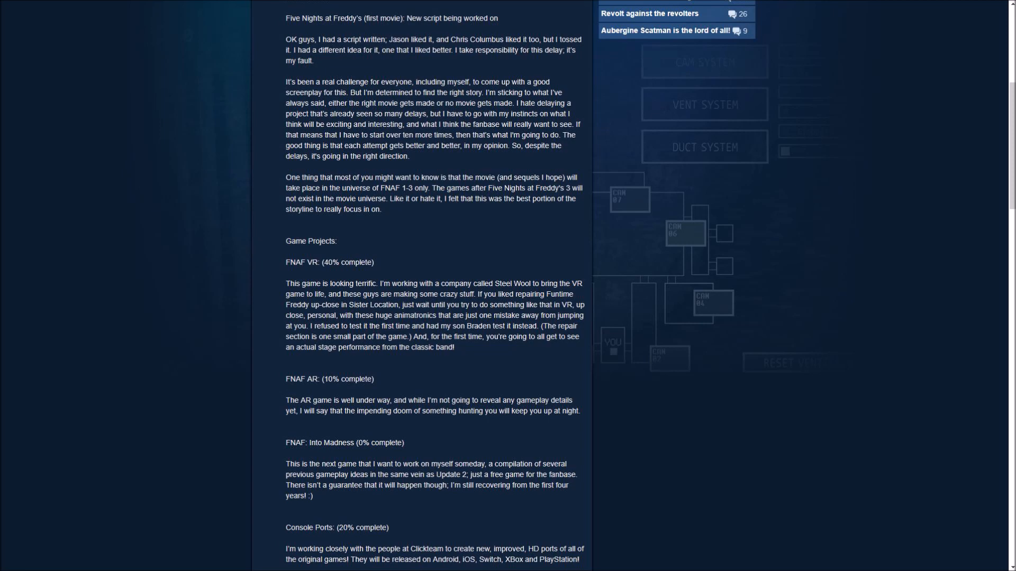
pyautogui.scroll(-3)
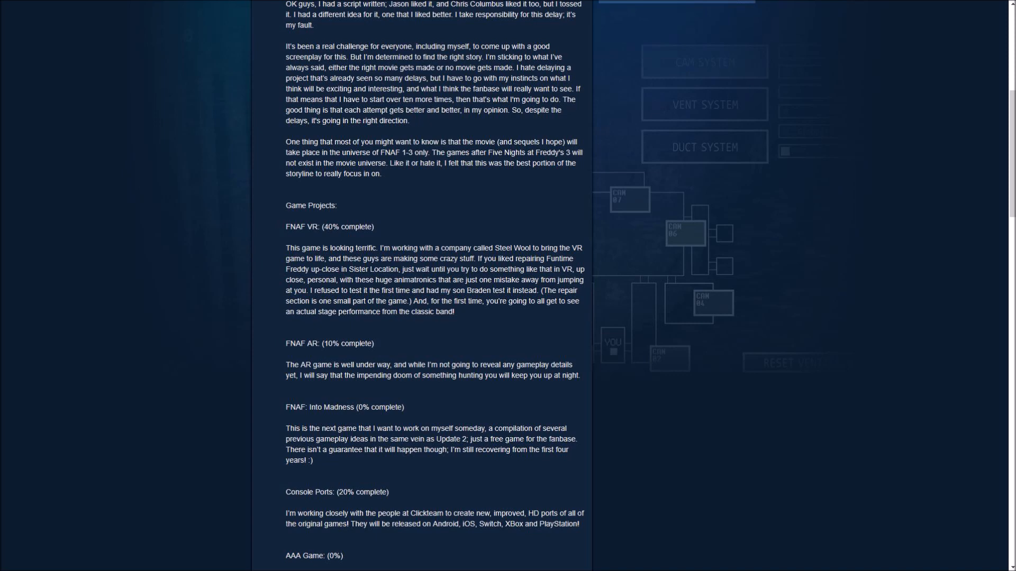
pyautogui.scroll(-3)
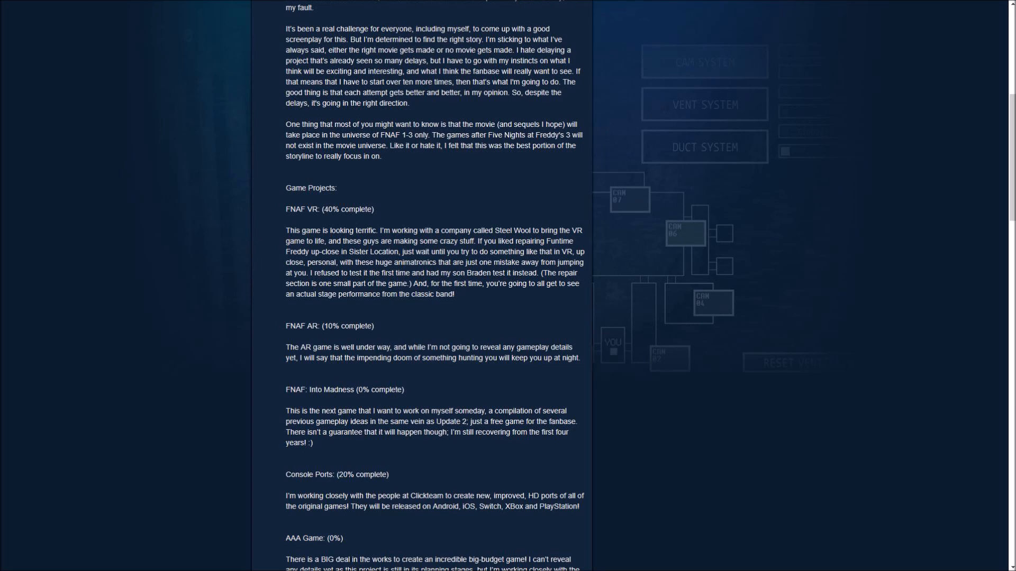
pyautogui.scroll(-3)
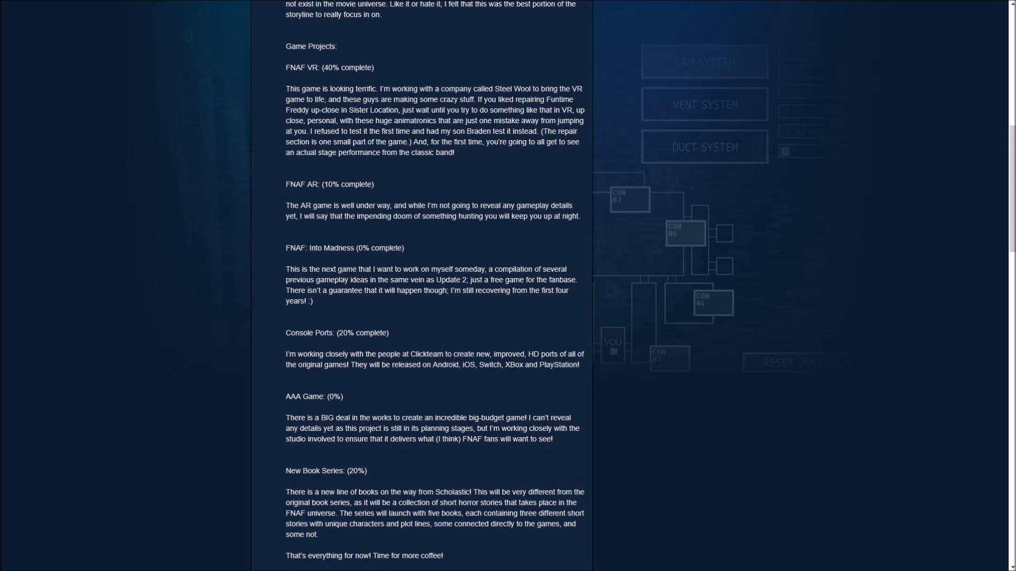
pyautogui.scroll(-3)
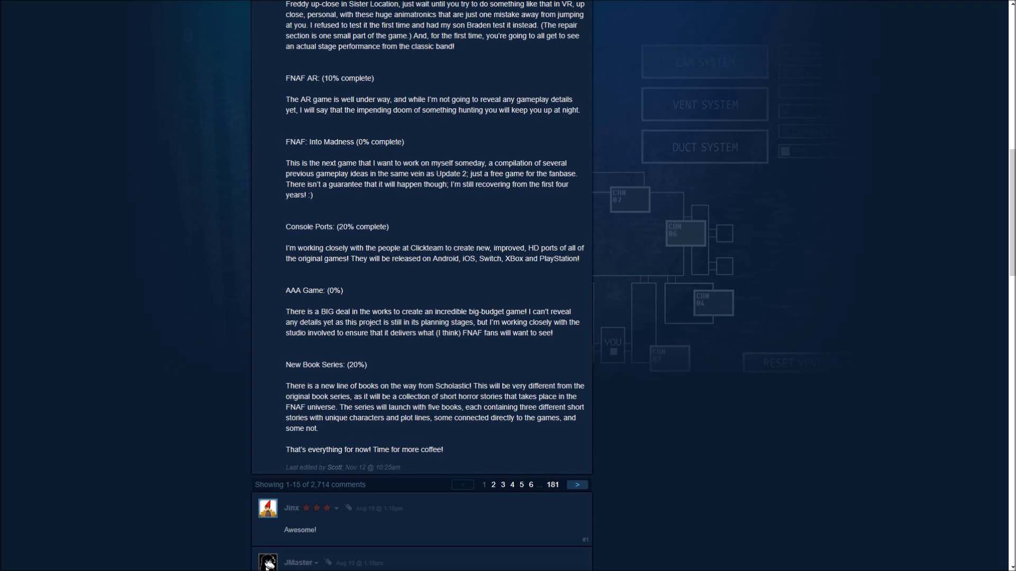
pyautogui.scroll(-3)
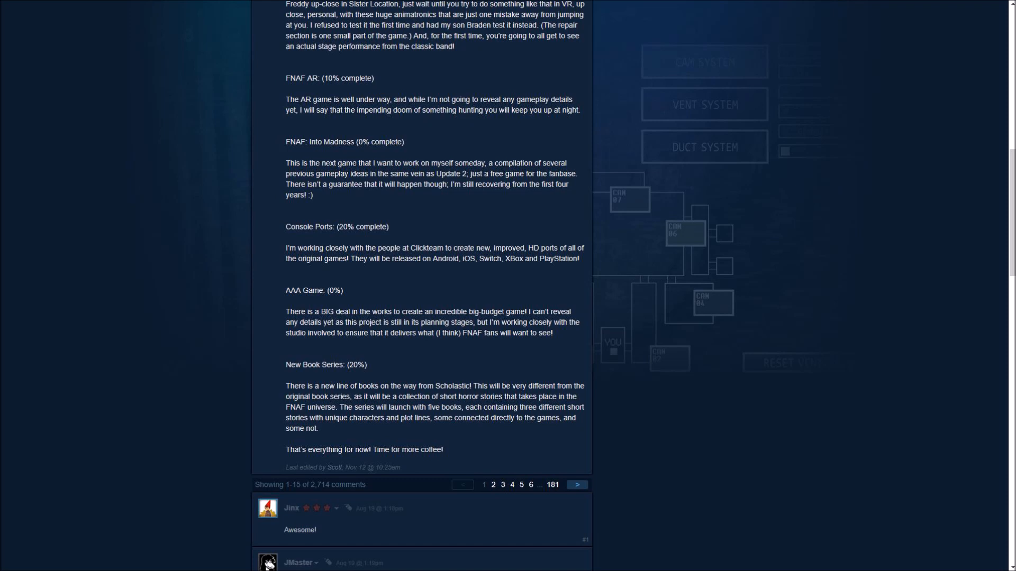
pyautogui.scroll(-3)
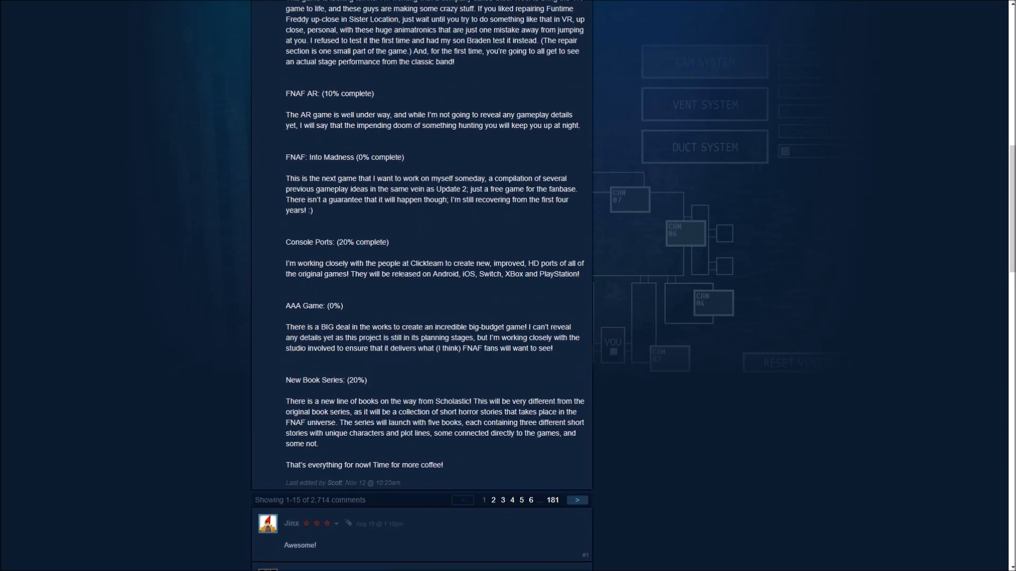
pyautogui.scroll(3)
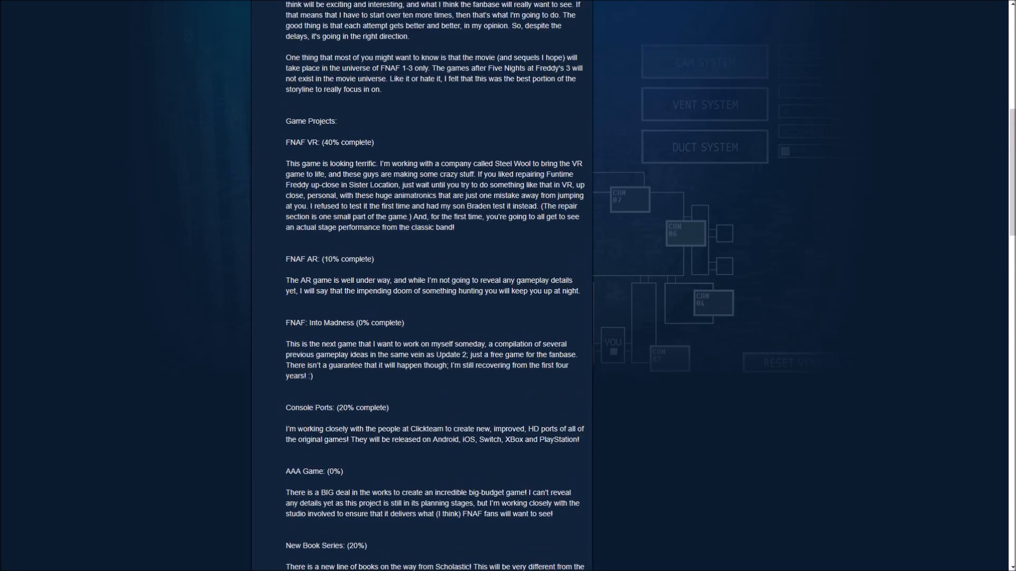
pyautogui.scroll(3)
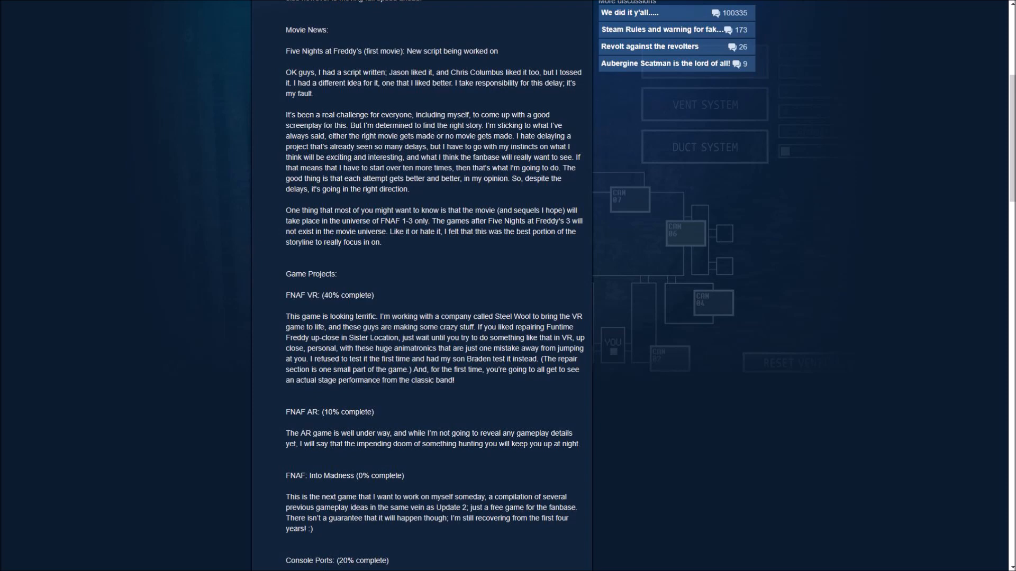
pyautogui.scroll(-3)
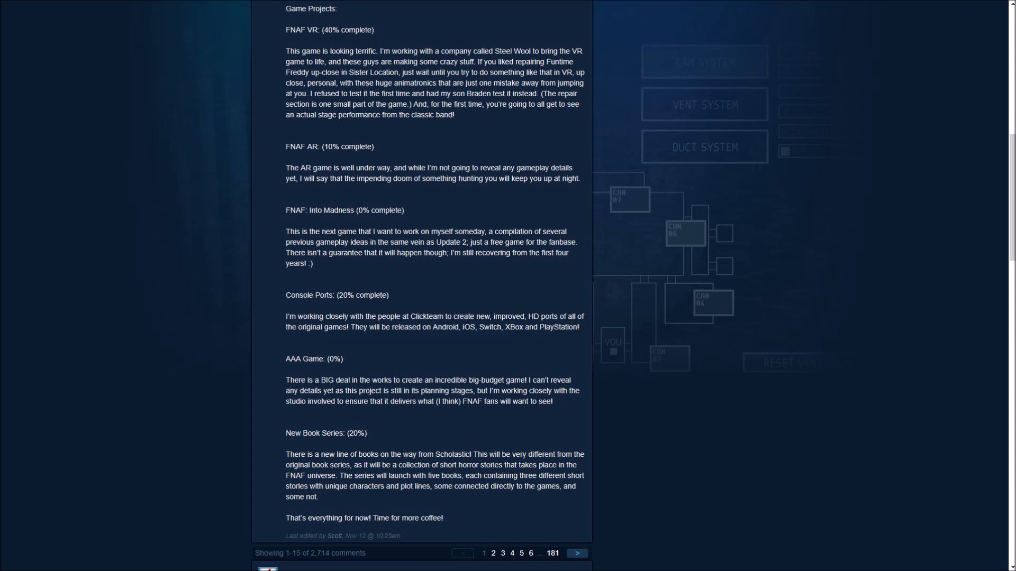
pyautogui.scroll(3)
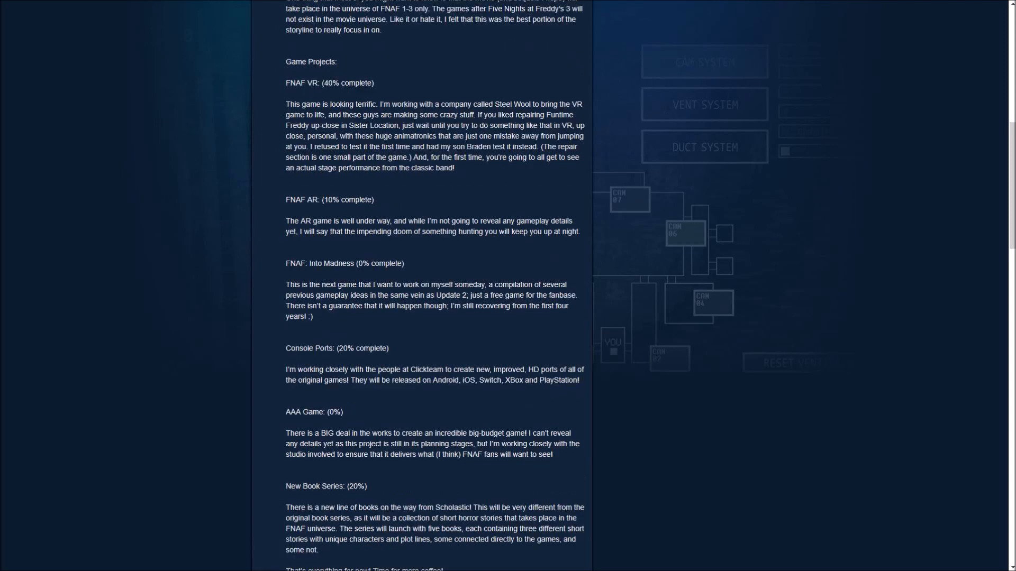